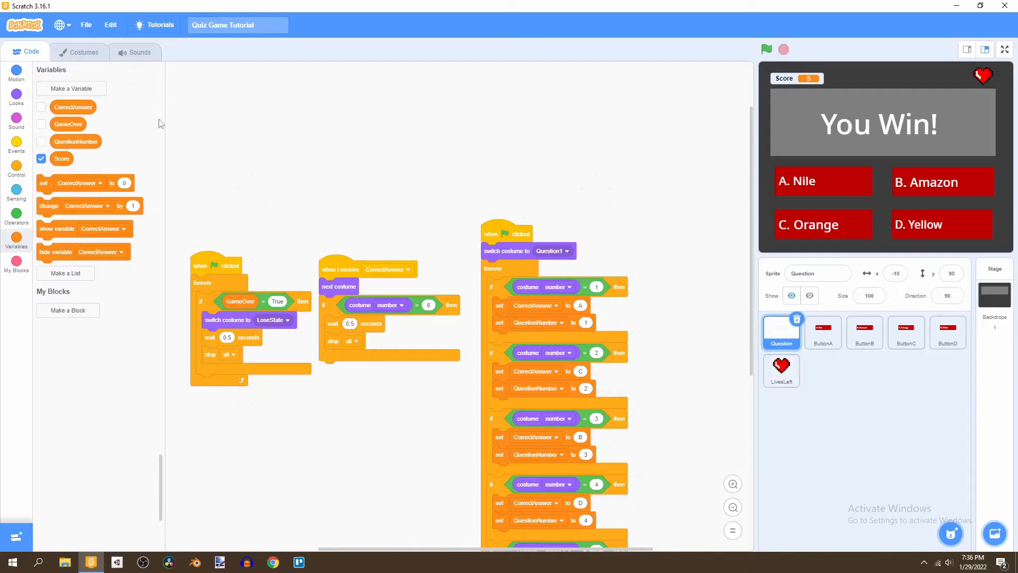
Create a variable named Timer for all sprites so its readout shows 0 on the stage
{"action": "left_click", "coordinate": [71, 88]}
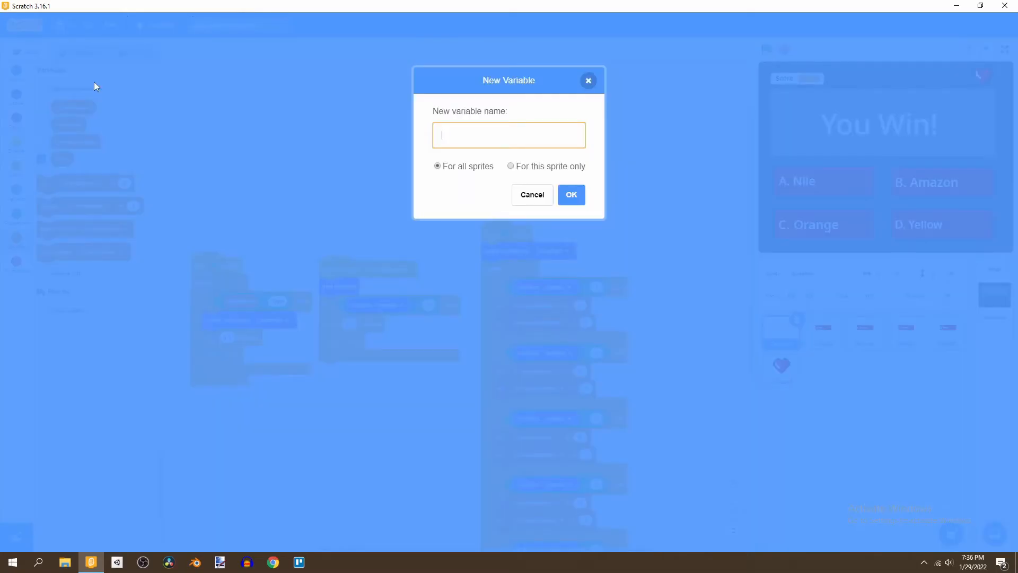
{"action": "type", "text": "Timer"}
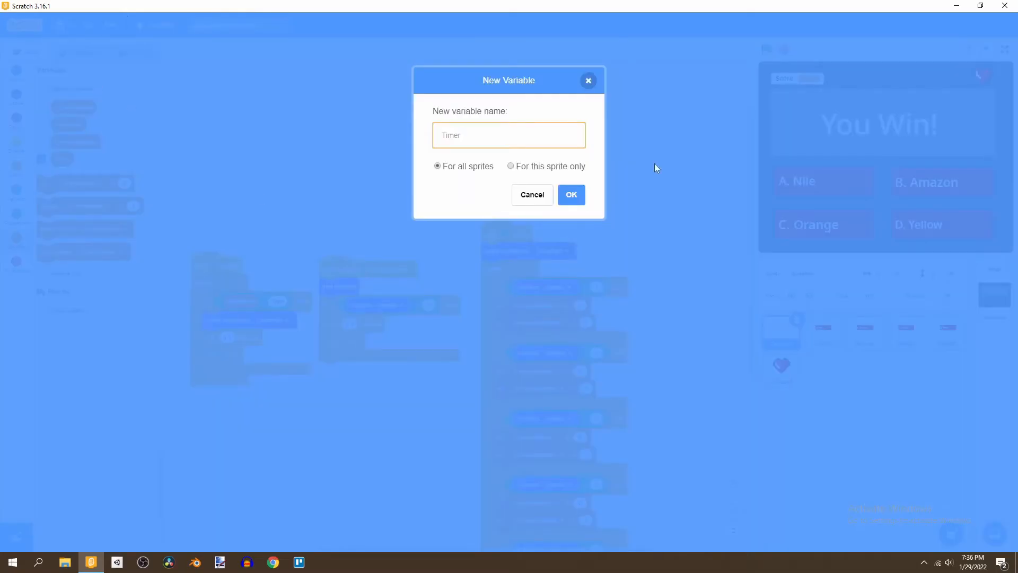
{"action": "left_click", "coordinate": [571, 194]}
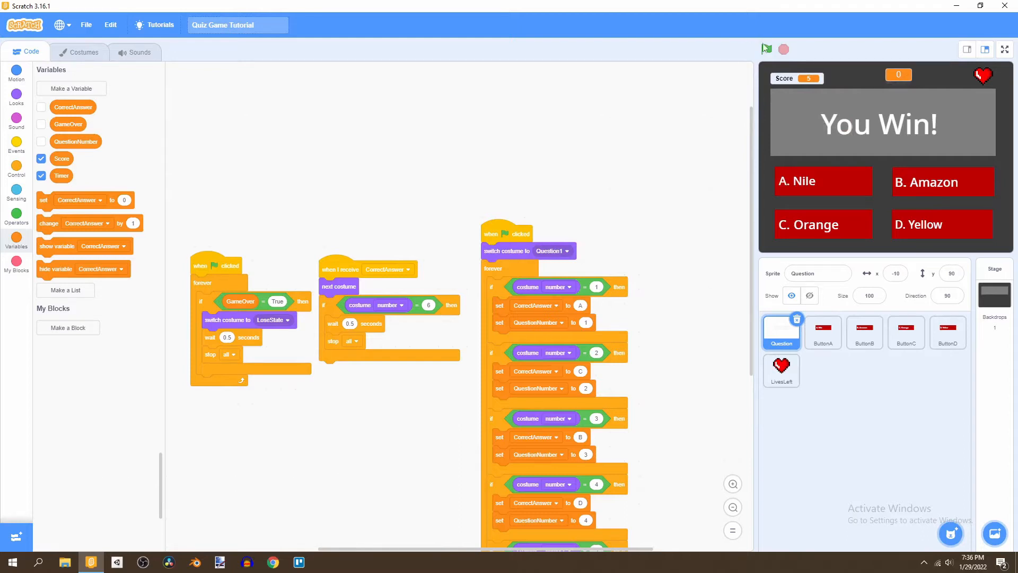
{"action": "left_click", "coordinate": [765, 49]}
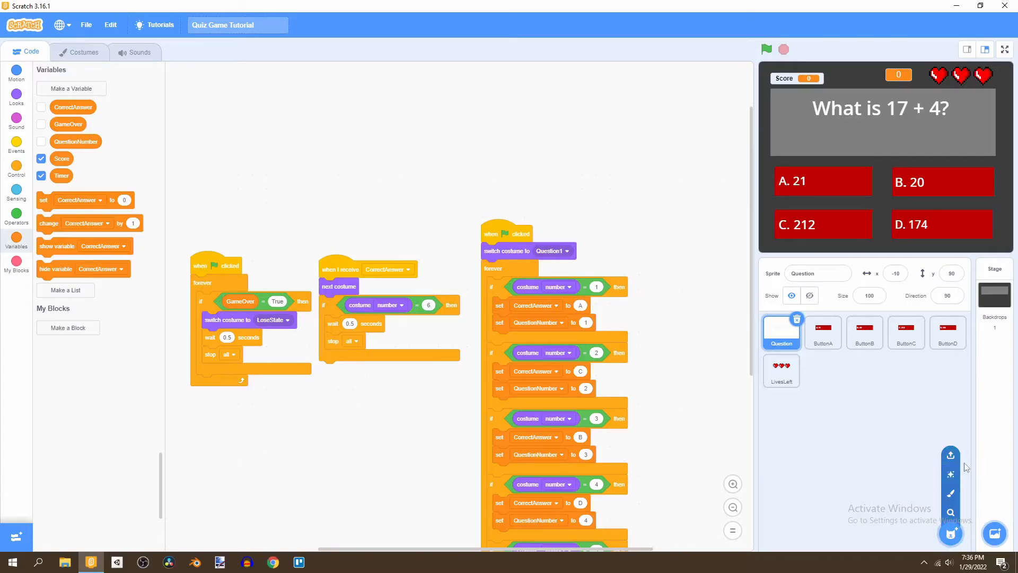
Upload the Sand clock png as a sprite and rename it Timer Image beside the readout
{"action": "left_click", "coordinate": [950, 455]}
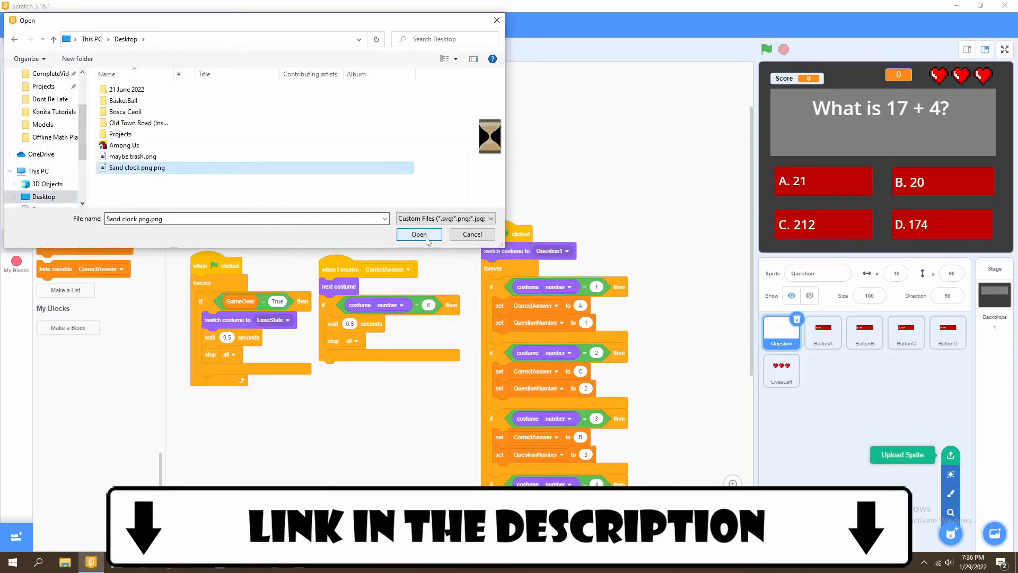
{"action": "left_click", "coordinate": [419, 235]}
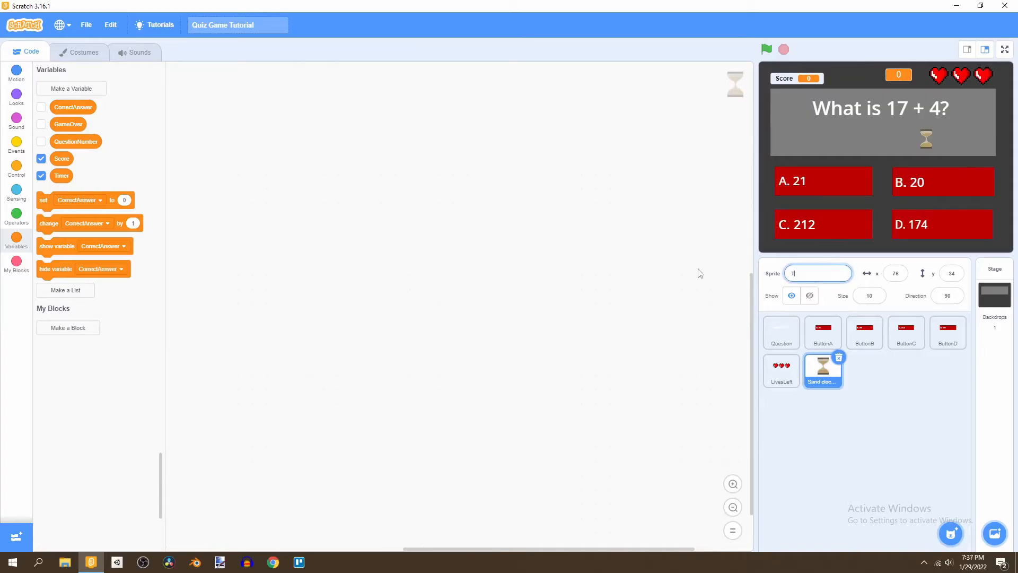
{"action": "type", "text": "Timer Image"}
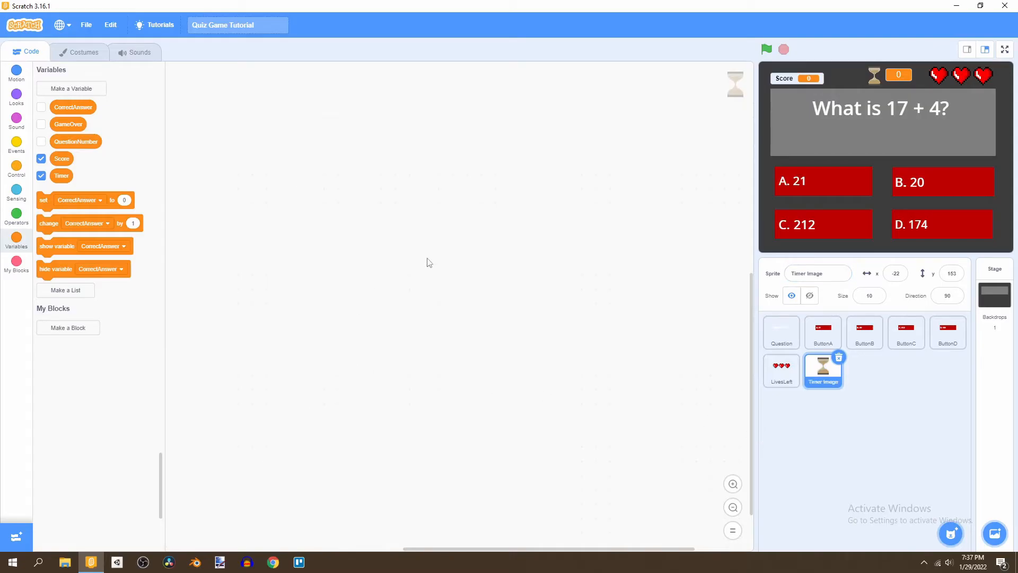
{"action": "mouse_move", "coordinate": [724, 341]}
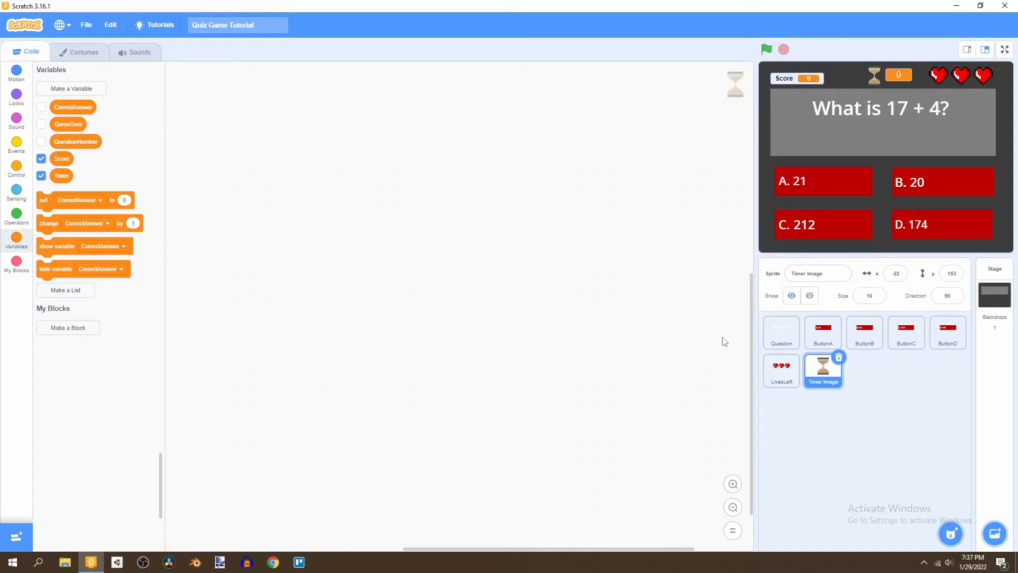
On the Question sprite, add a 'when I receive' hat with a new message named StartTimer
{"action": "left_click", "coordinate": [781, 331]}
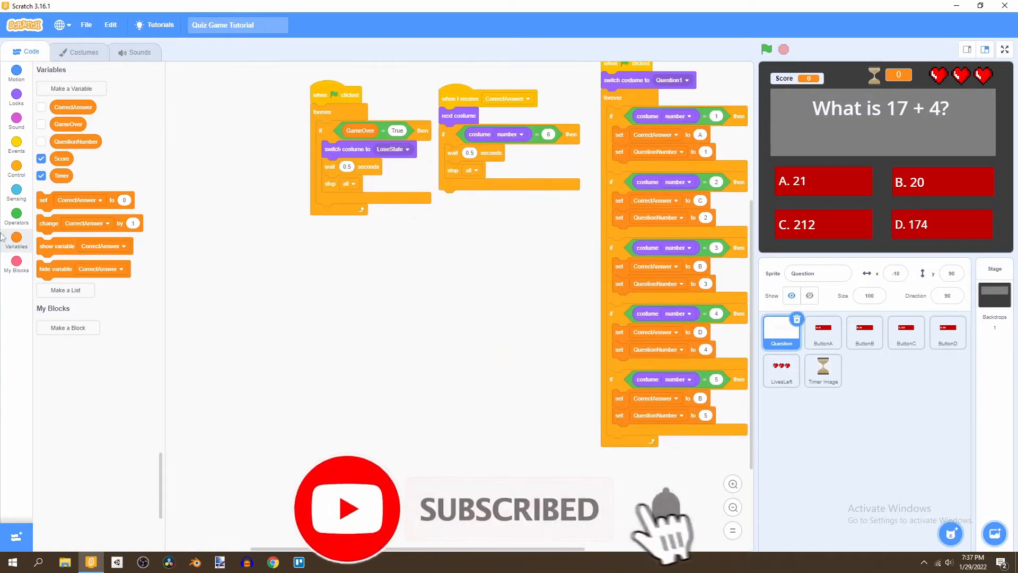
{"action": "left_click", "coordinate": [16, 148]}
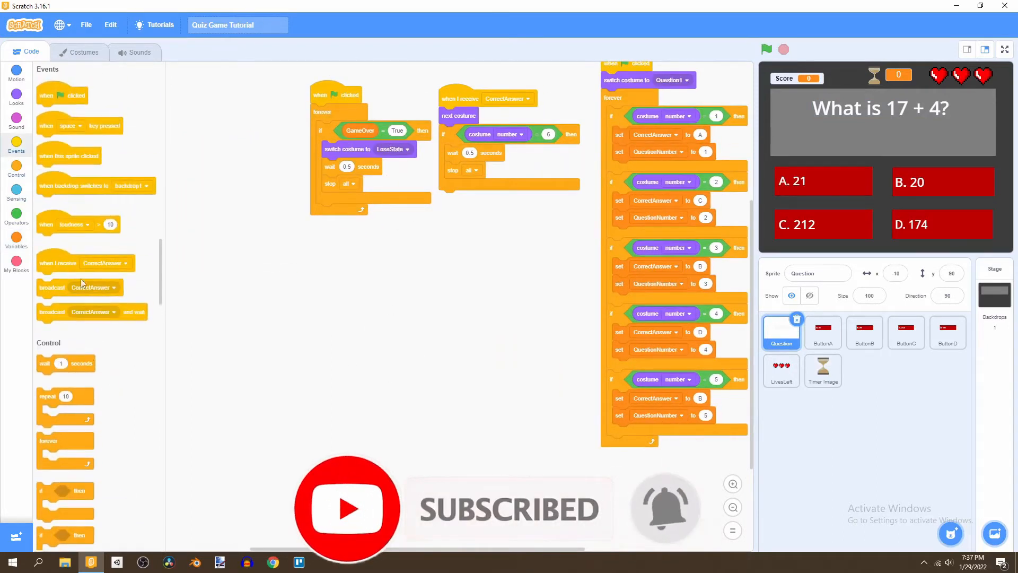
{"action": "left_click", "coordinate": [388, 308]}
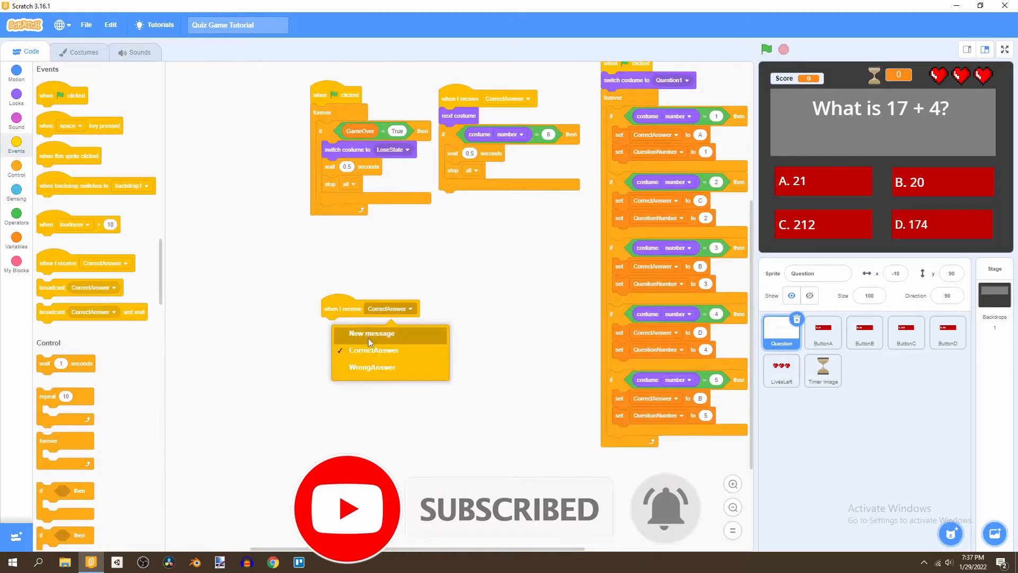
{"action": "left_click", "coordinate": [371, 333]}
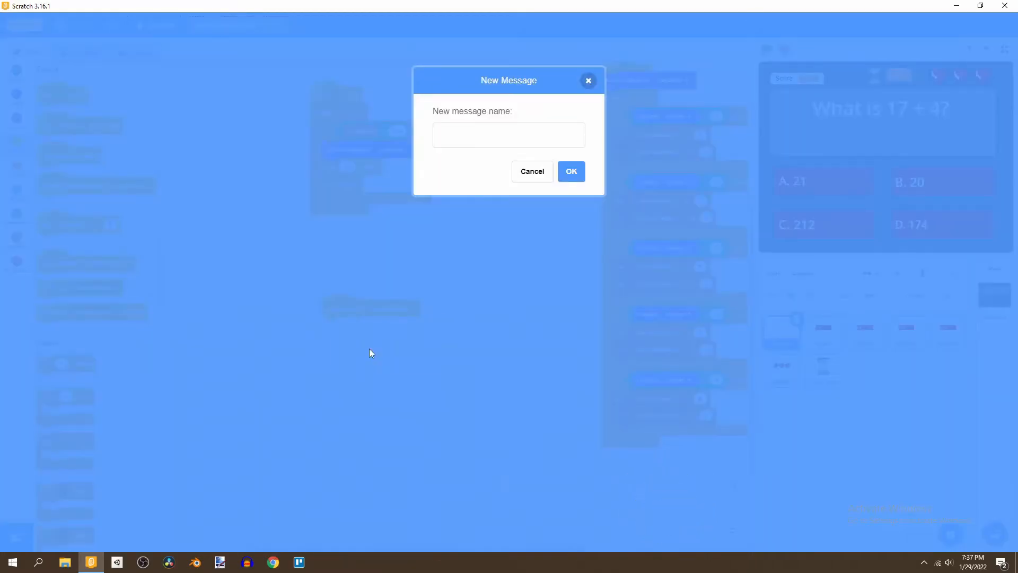
{"action": "left_click", "coordinate": [508, 134]}
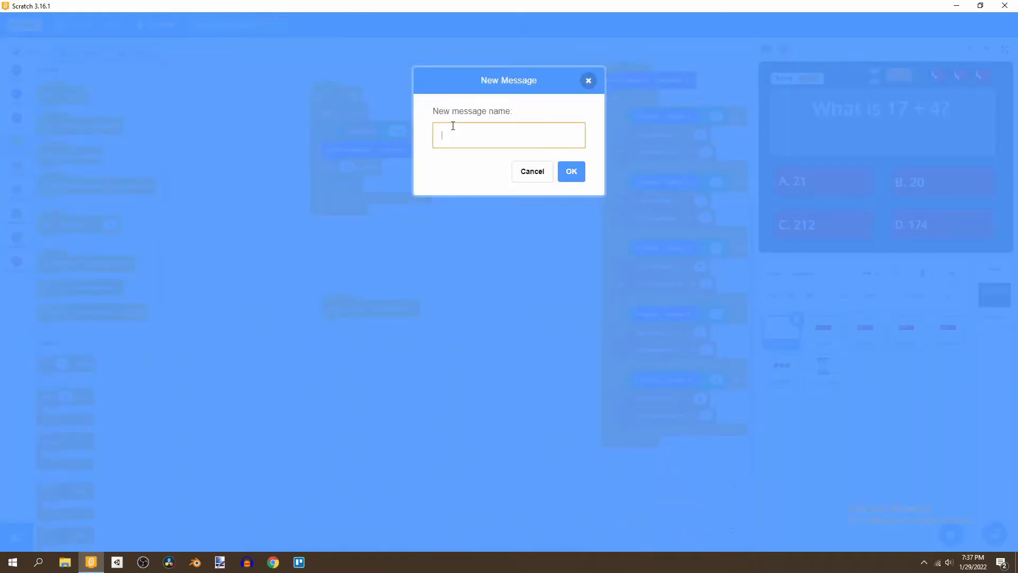
{"action": "type", "text": "Start"}
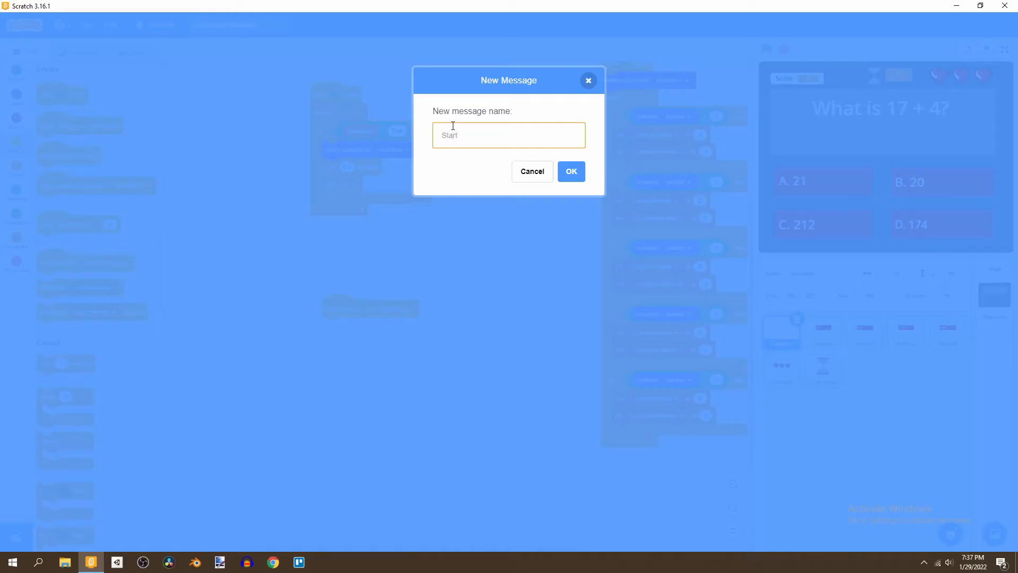
{"action": "left_click", "coordinate": [531, 171]}
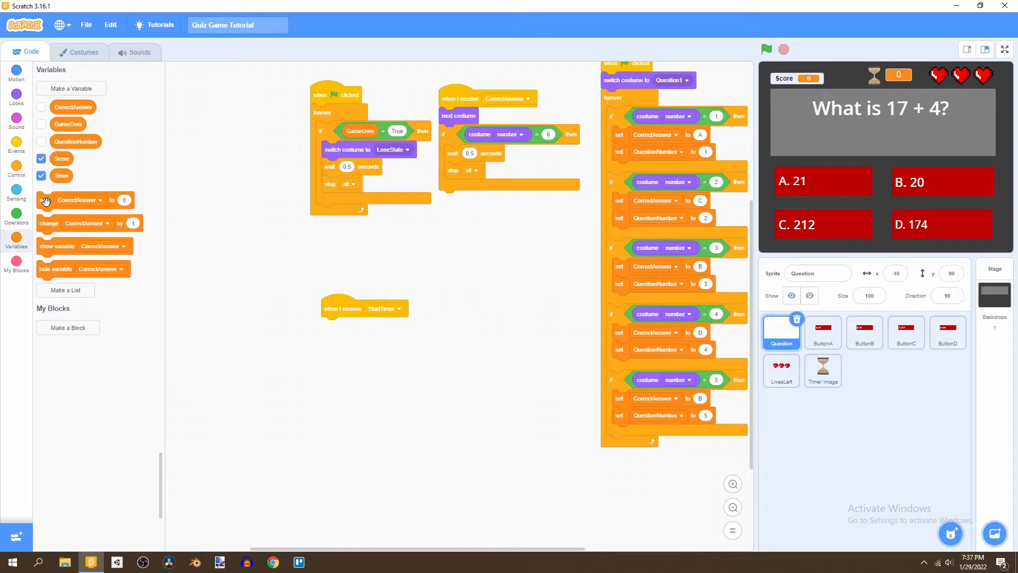
Attach a 'set Timer to 5' block under the StartTimer receiver
{"action": "left_click", "coordinate": [364, 326]}
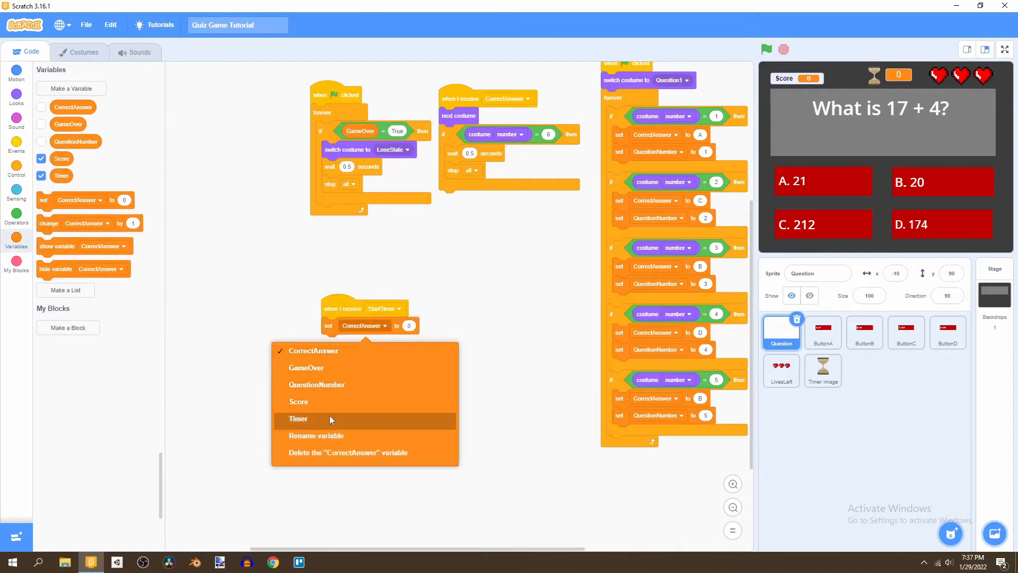
{"action": "left_click", "coordinate": [298, 418]}
{"action": "type", "text": "5"}
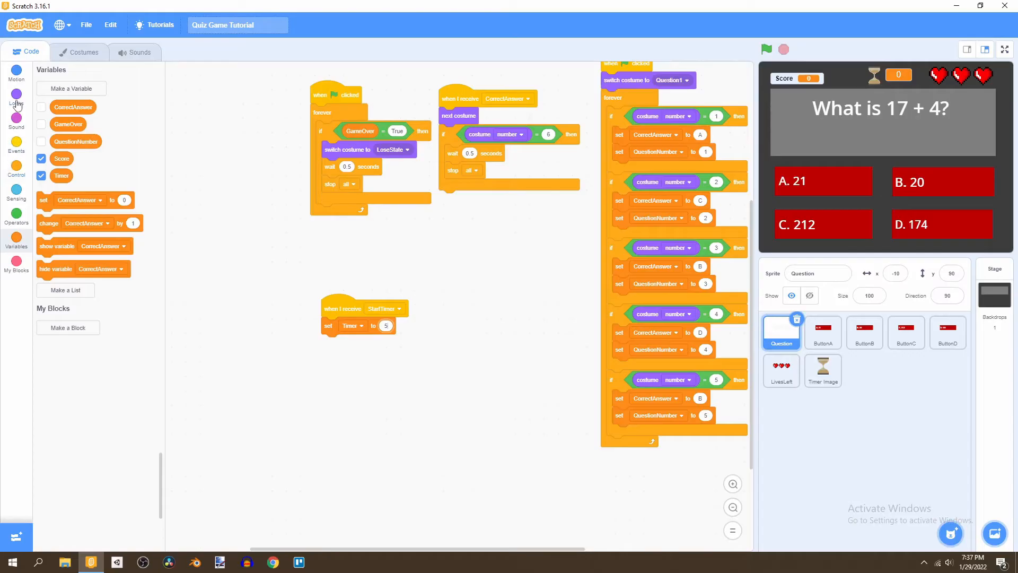
Upload the ticking_clock sound to the Question sprite and delete its tail portion
{"action": "left_click", "coordinate": [77, 52]}
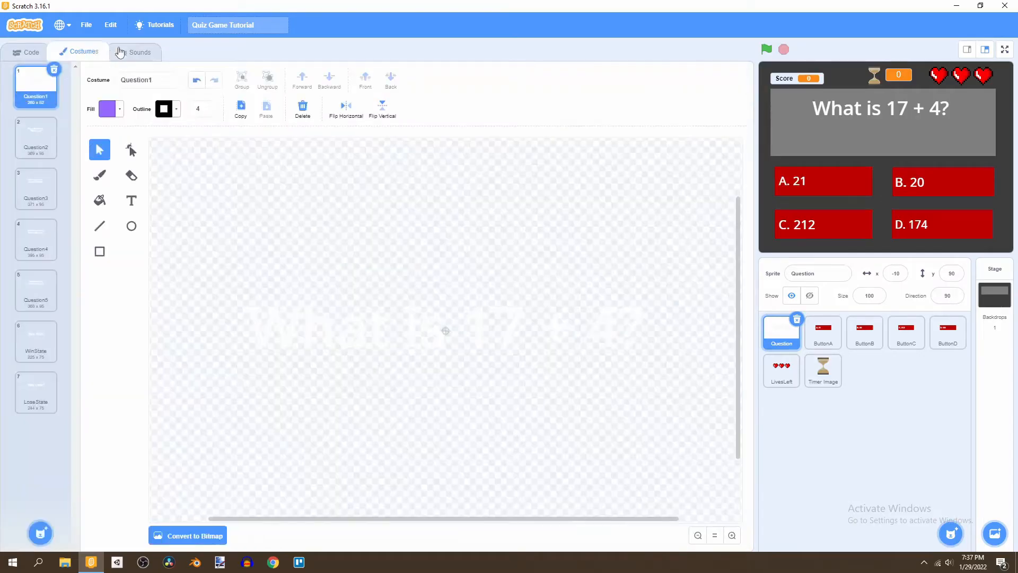
{"action": "left_click", "coordinate": [135, 52]}
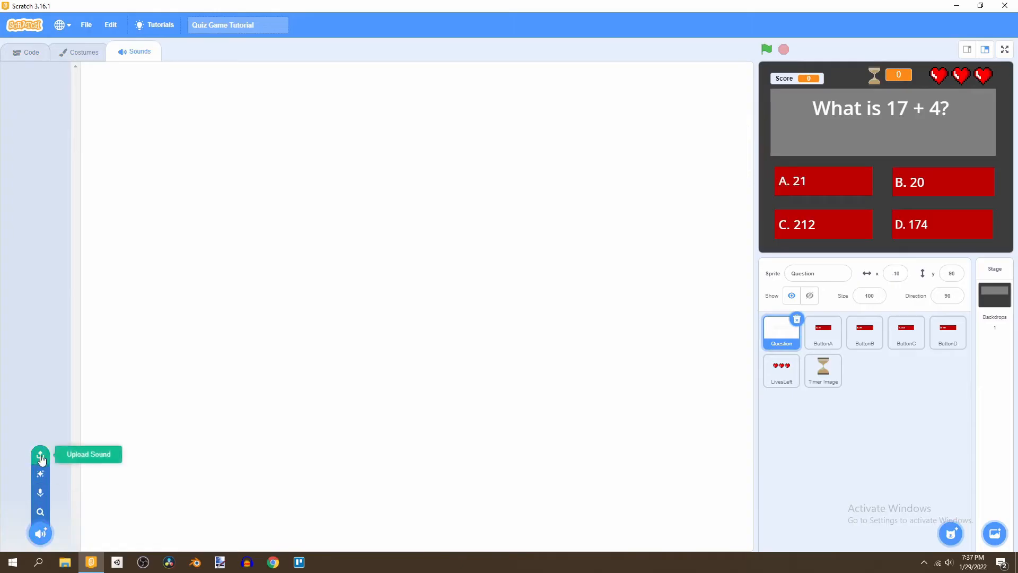
{"action": "left_click", "coordinate": [39, 454]}
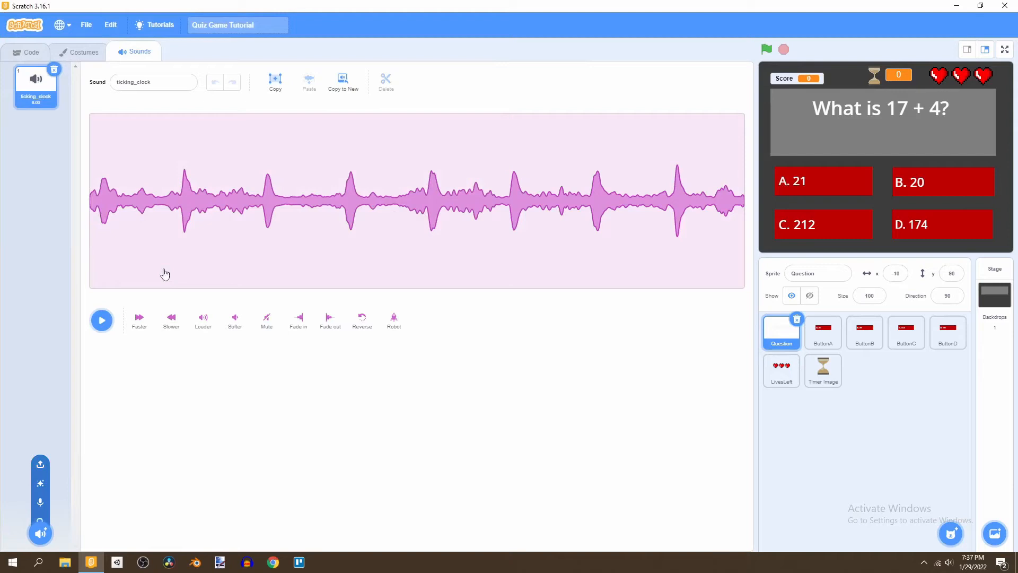
{"action": "mouse_move", "coordinate": [111, 214]}
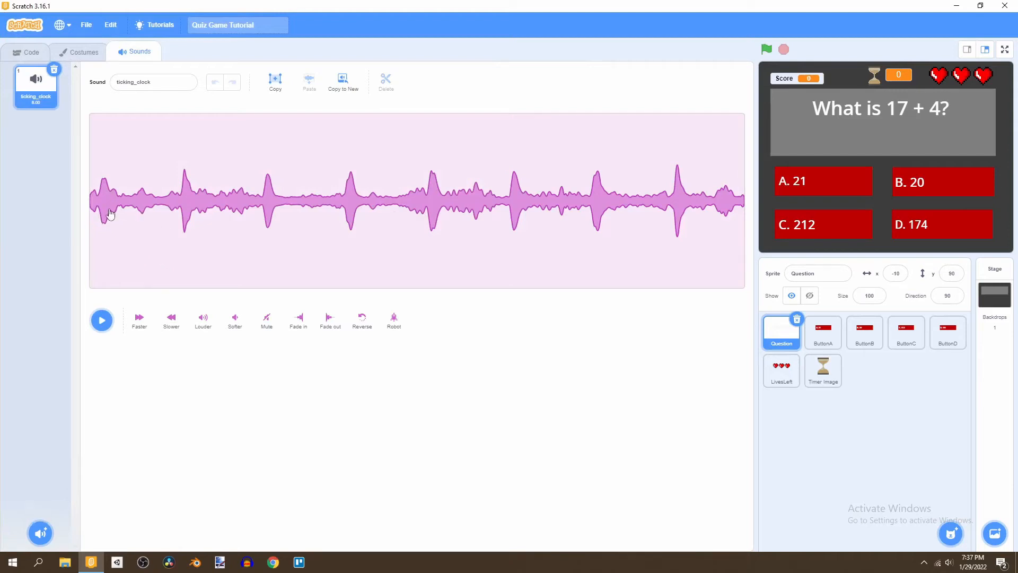
{"action": "mouse_move", "coordinate": [271, 213]}
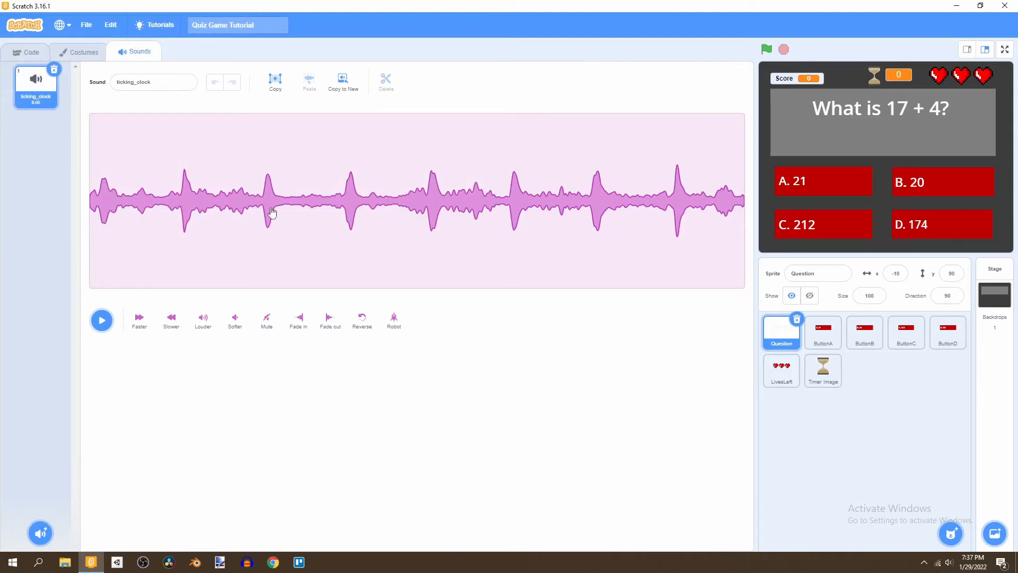
{"action": "mouse_move", "coordinate": [496, 206]}
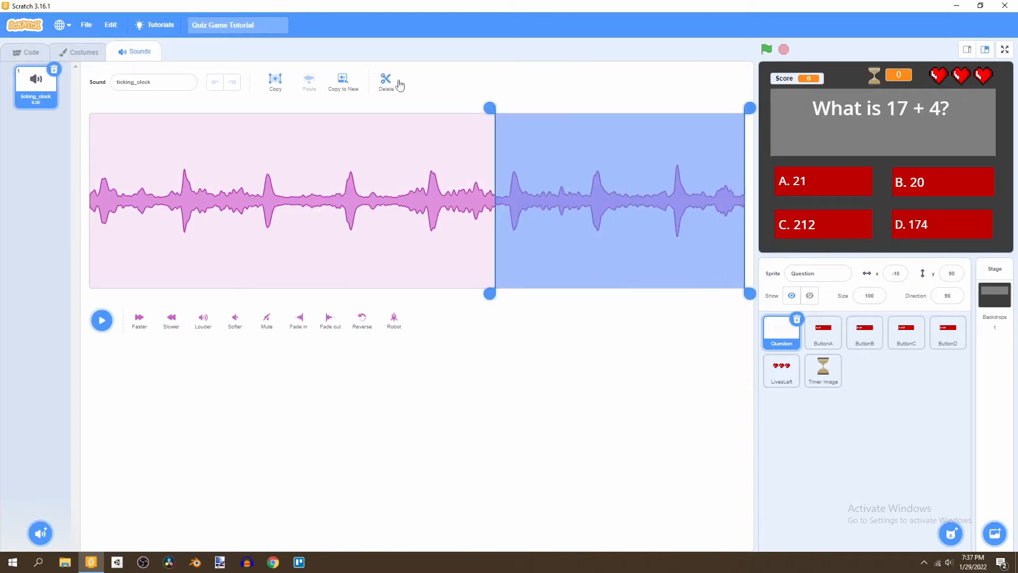
{"action": "left_click", "coordinate": [31, 52]}
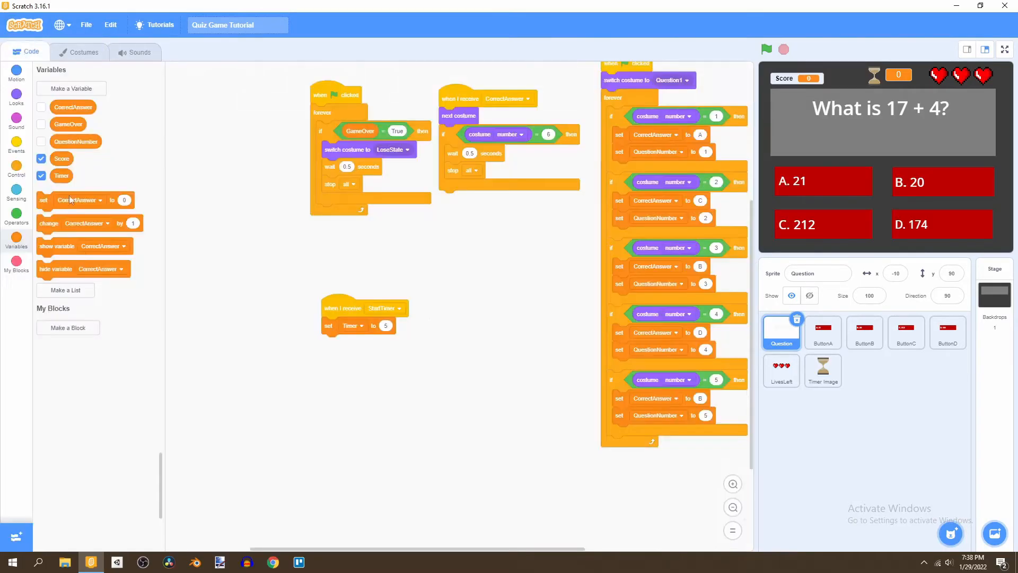
Start the ticking sound, then loop forever: if Timer > 0, wait 1 second and change Timer by -1
{"action": "left_click", "coordinate": [16, 167]}
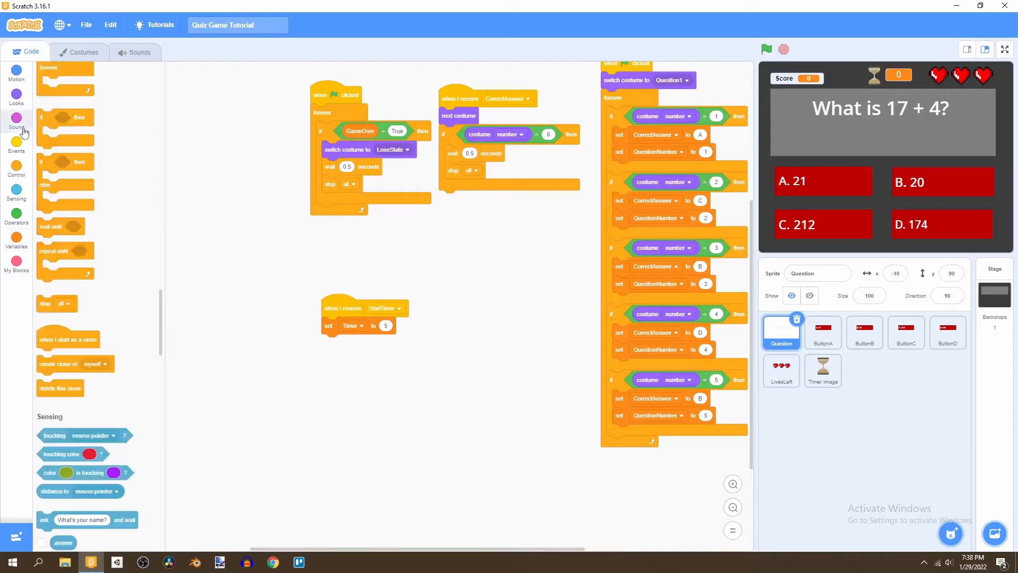
{"action": "left_click", "coordinate": [16, 122]}
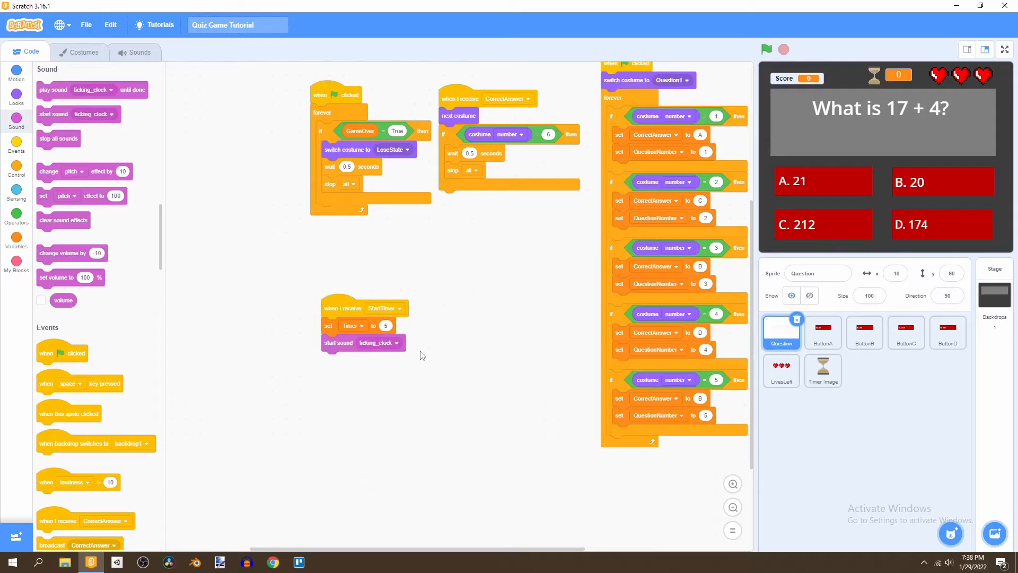
{"action": "scroll", "scroll_direction": "down", "scroll_amount": 3}
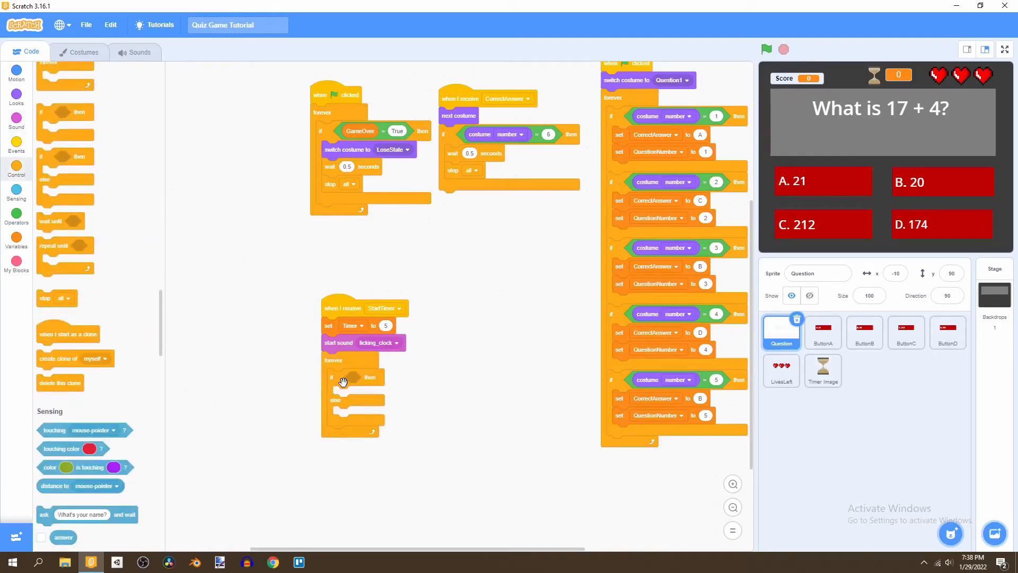
{"action": "left_click", "coordinate": [16, 219]}
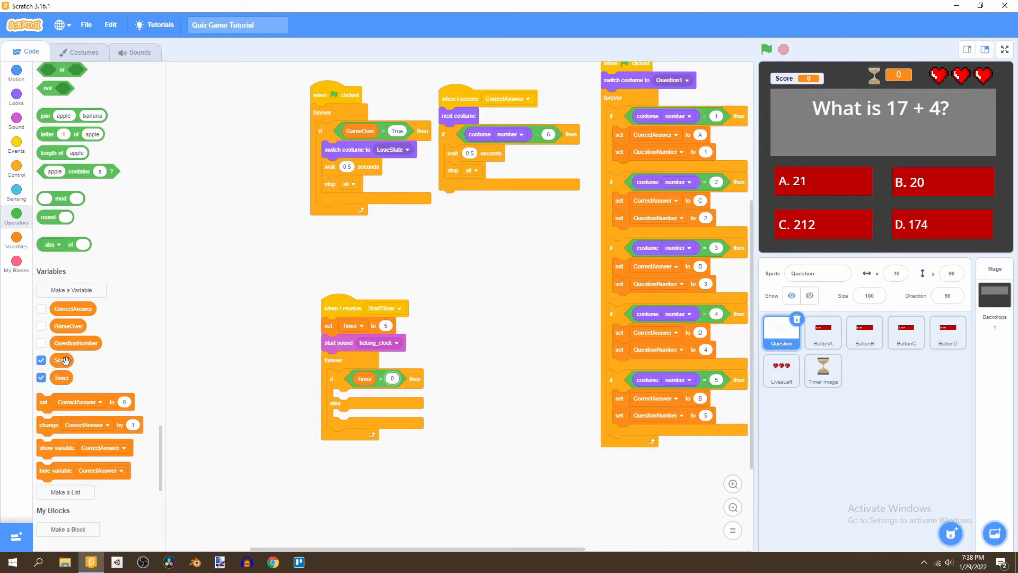
{"action": "left_click", "coordinate": [16, 187]}
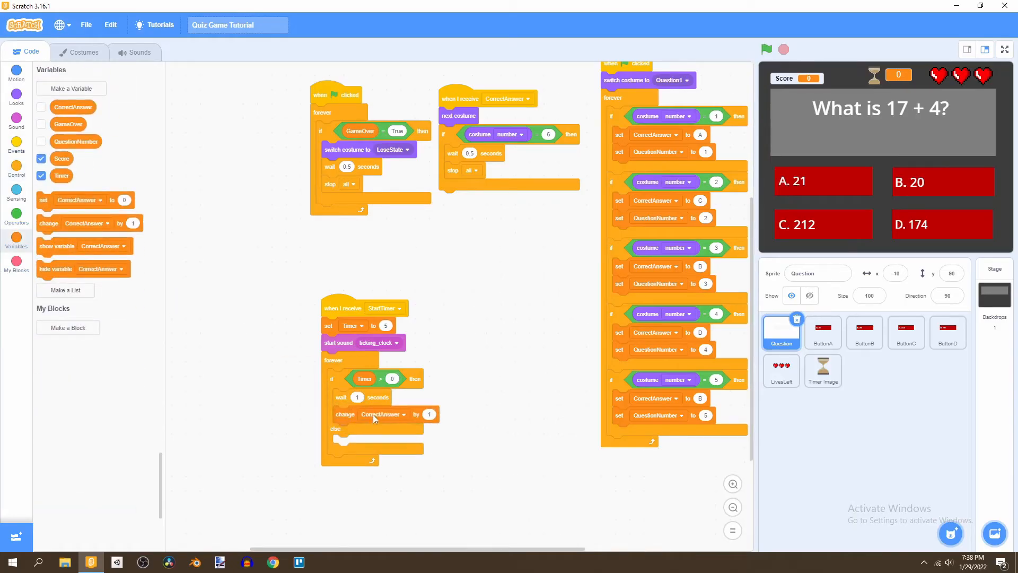
{"action": "left_click", "coordinate": [383, 413]}
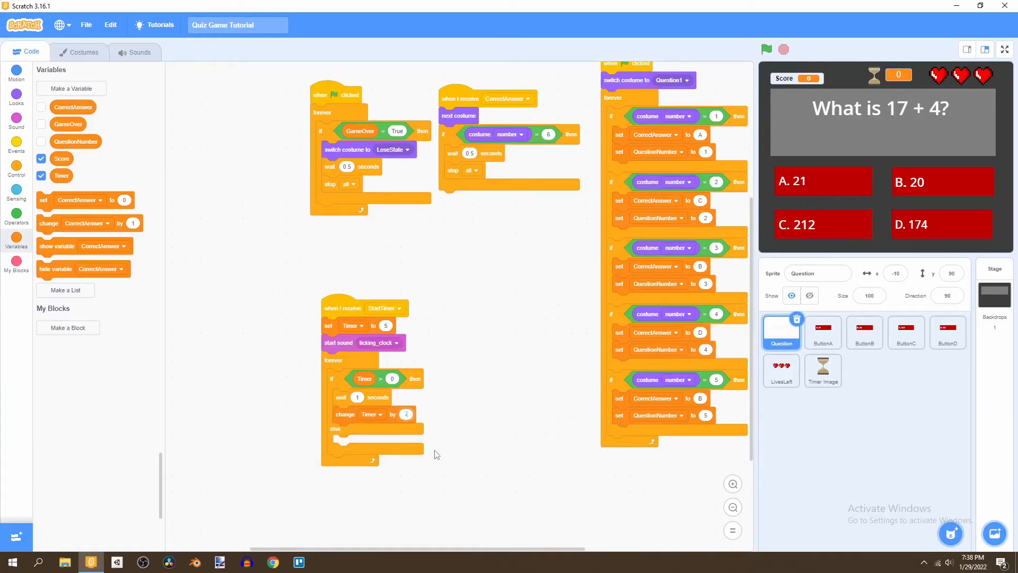
In the else branch broadcast WrongAnswer, wait 1 second, and duplicate 'set Timer to 5' below it
{"action": "left_click", "coordinate": [16, 192]}
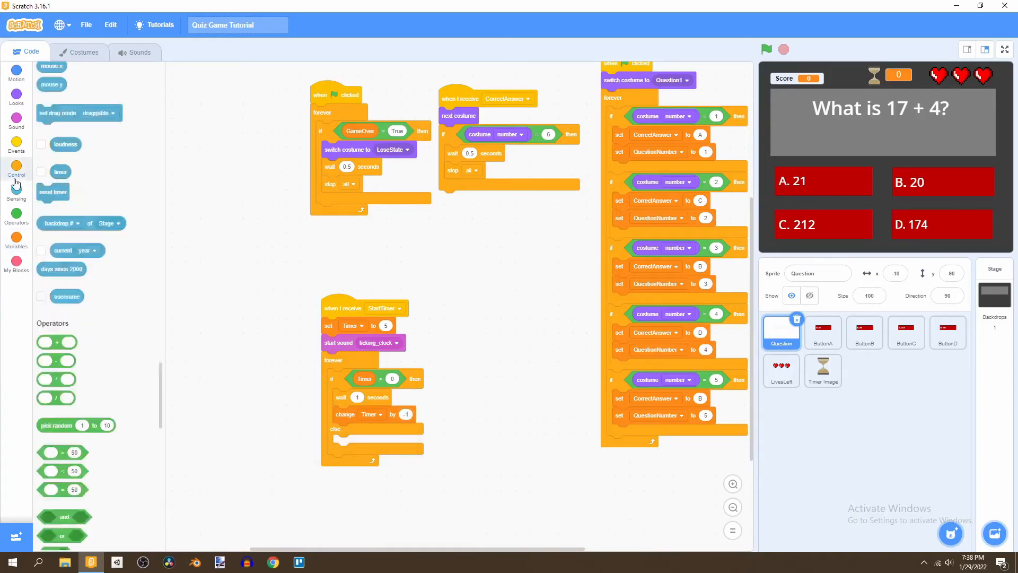
{"action": "left_click", "coordinate": [16, 147]}
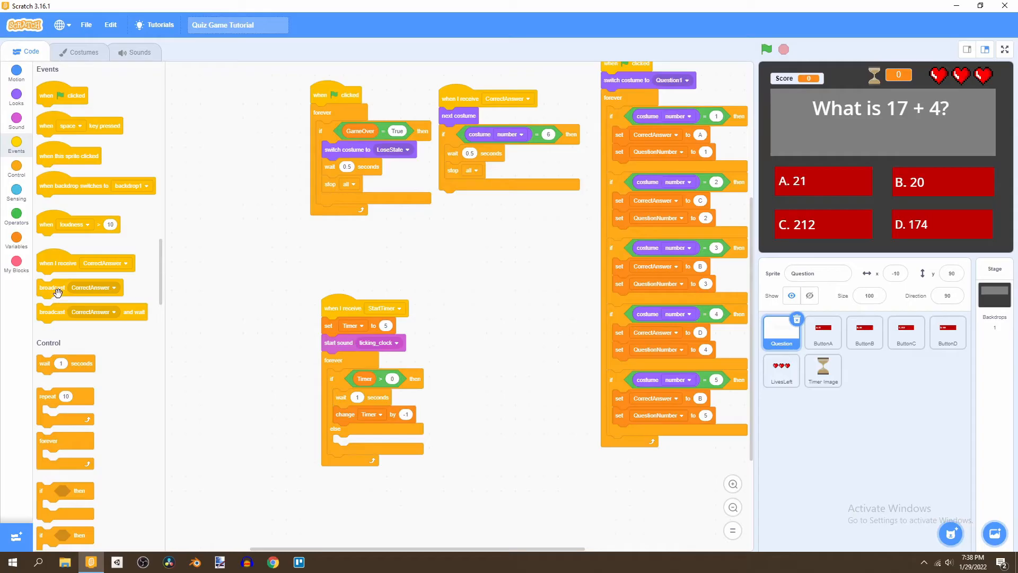
{"action": "left_click", "coordinate": [389, 442]}
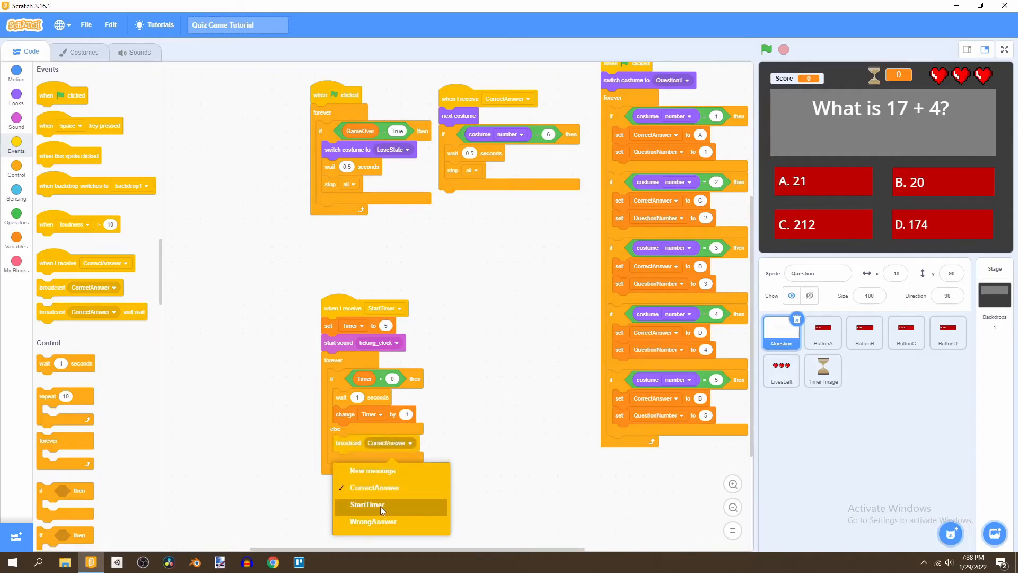
{"action": "left_click", "coordinate": [372, 521]}
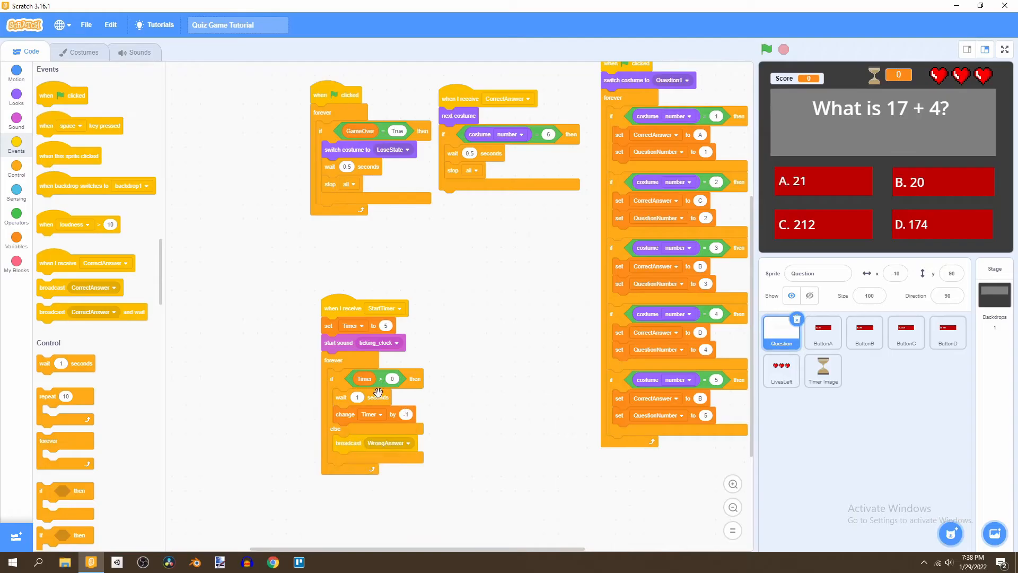
{"action": "mouse_move", "coordinate": [391, 379]}
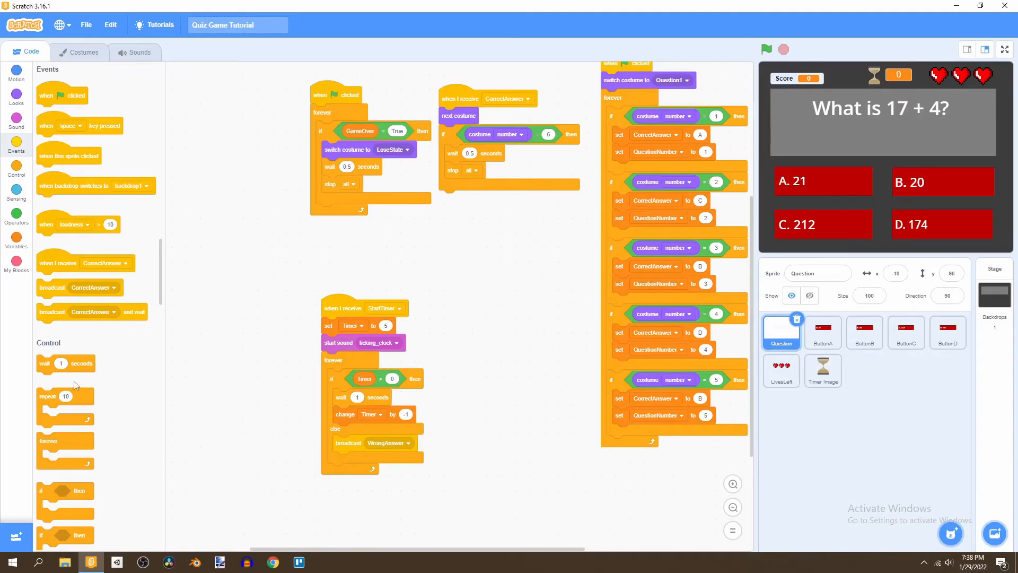
{"action": "right_click", "coordinate": [352, 326]}
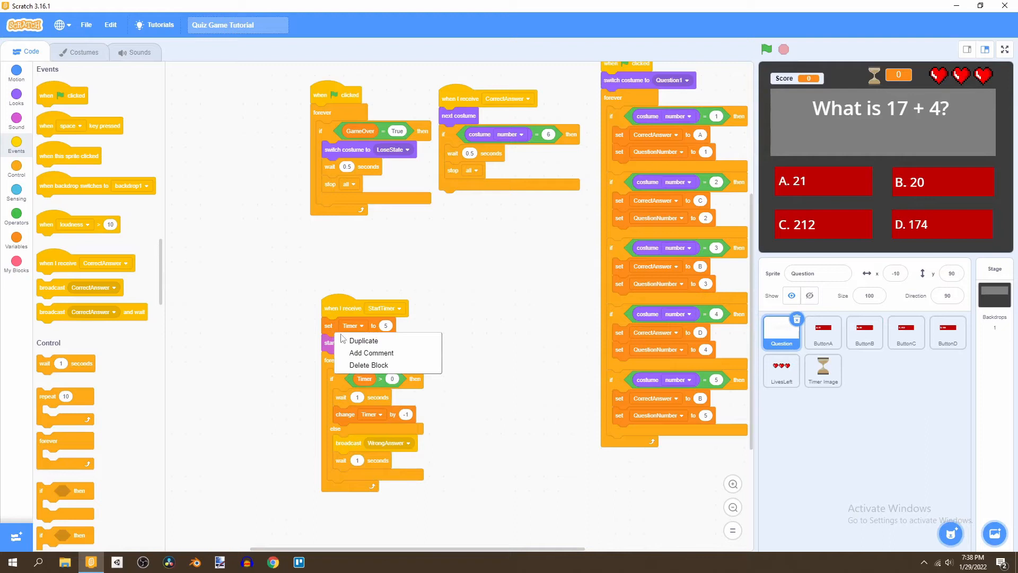
{"action": "left_click", "coordinate": [364, 340]}
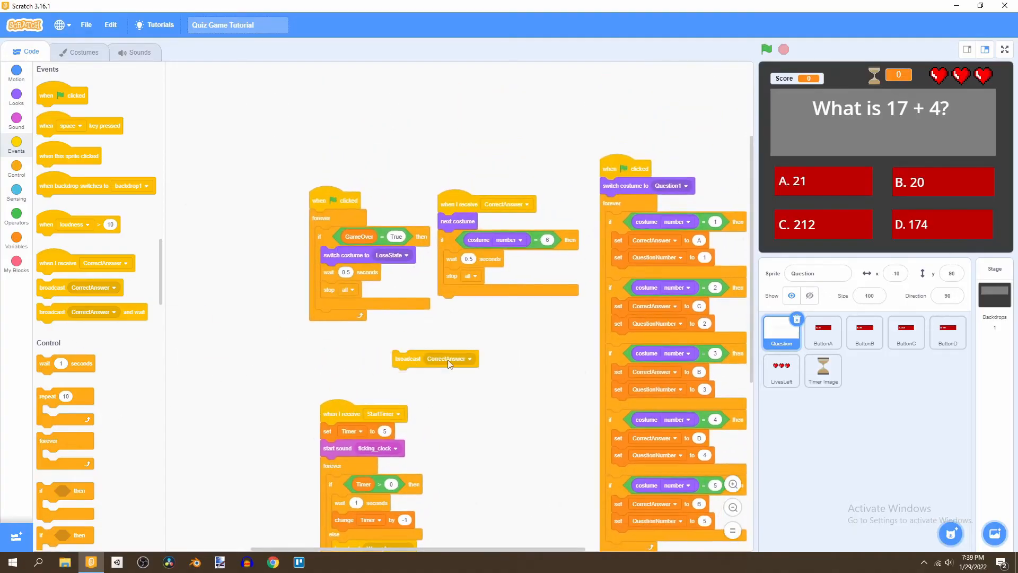
Add StartTimer broadcasts to the green-flag and CorrectAnswer scripts and run the game
{"action": "left_click", "coordinate": [467, 358]}
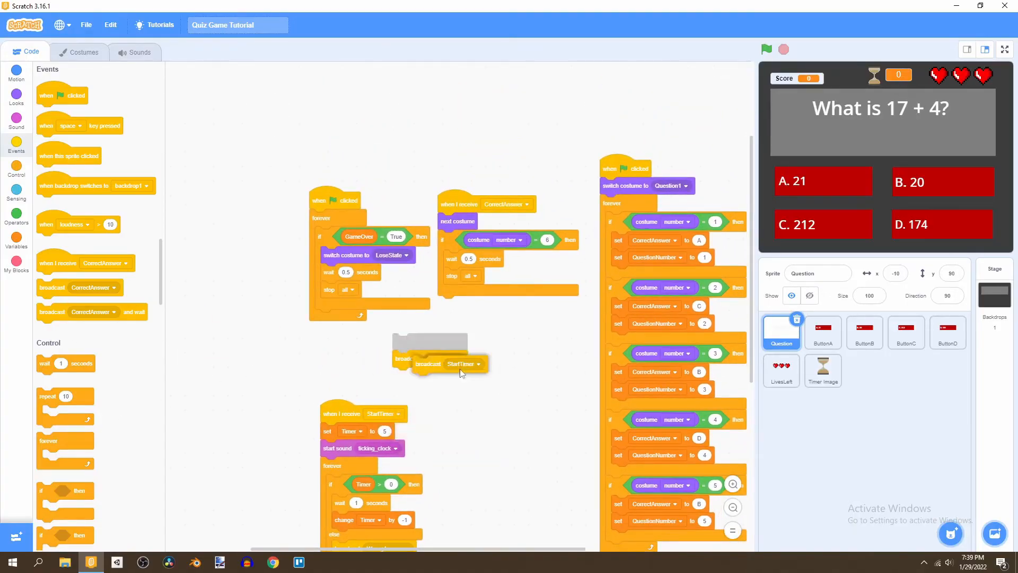
{"action": "left_click", "coordinate": [766, 49]}
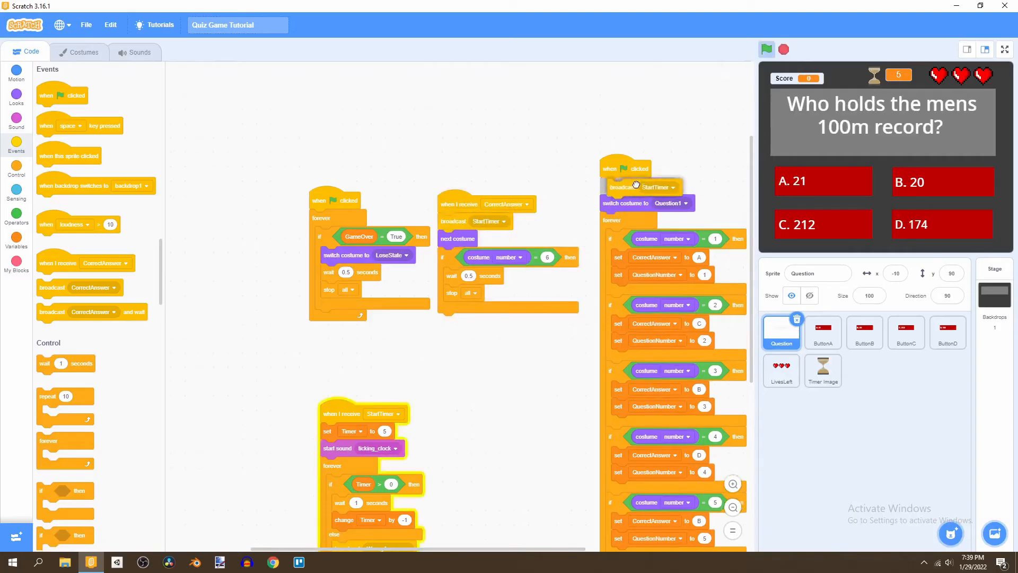
{"action": "left_click", "coordinate": [765, 50]}
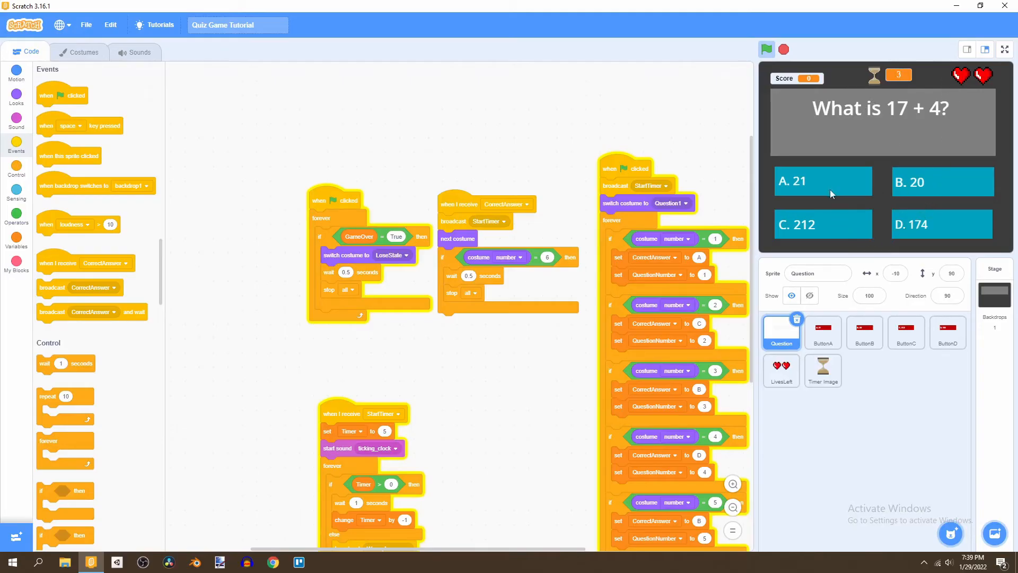
Answer A. 21 and watch the quiz advance to the next question as the timer counts down
{"action": "left_click", "coordinate": [823, 180]}
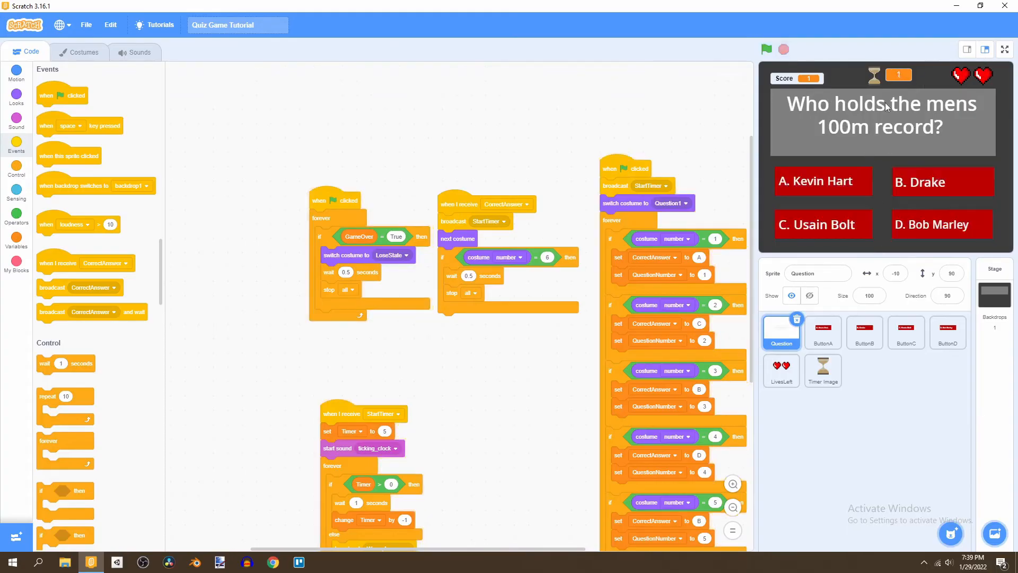
{"action": "mouse_move", "coordinate": [835, 161]}
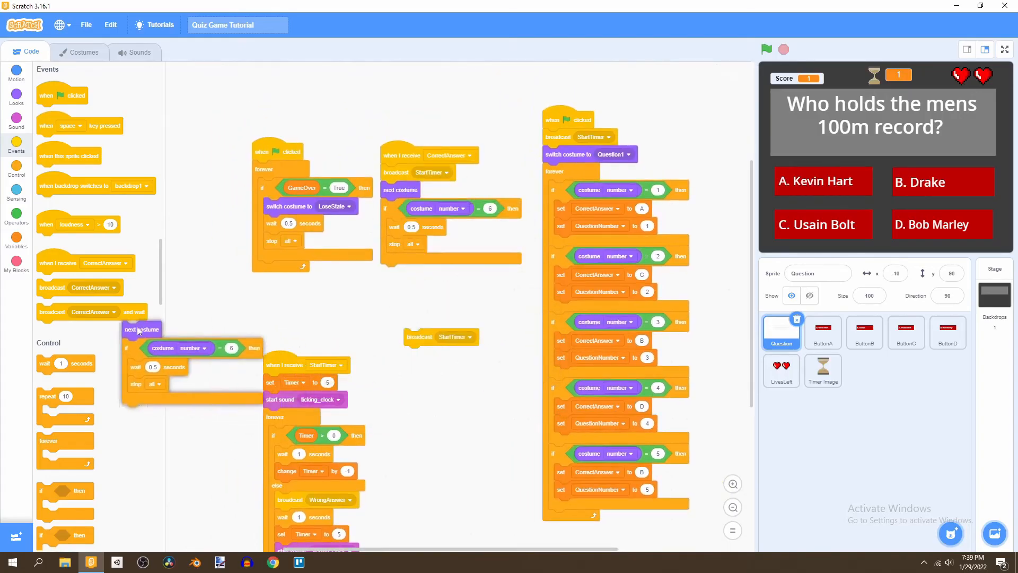
Add a WrongAnswer receiver that broadcasts StartTimer, then rerun the quiz and answer D. 174
{"action": "left_click", "coordinate": [471, 314]}
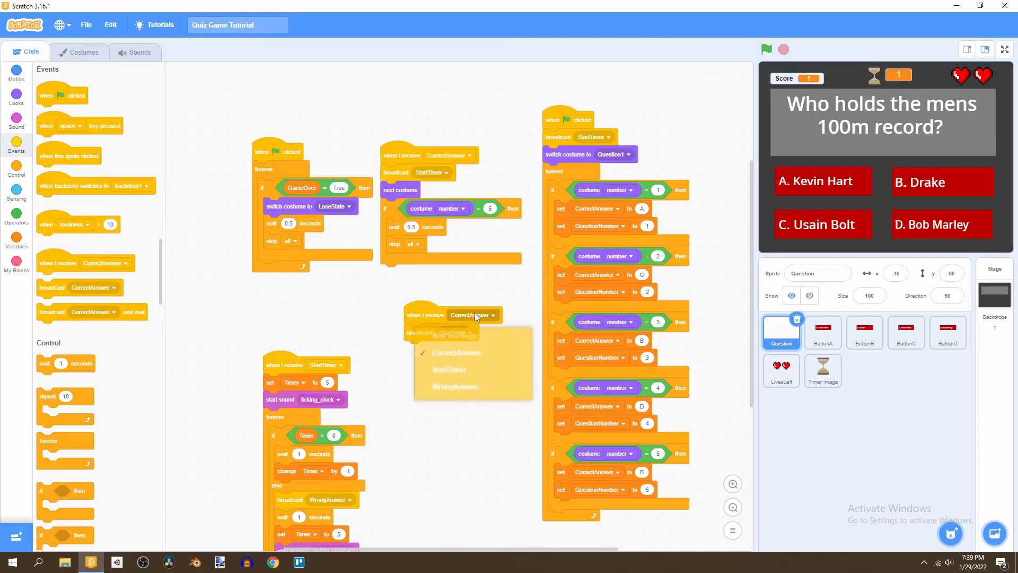
{"action": "left_click", "coordinate": [455, 385]}
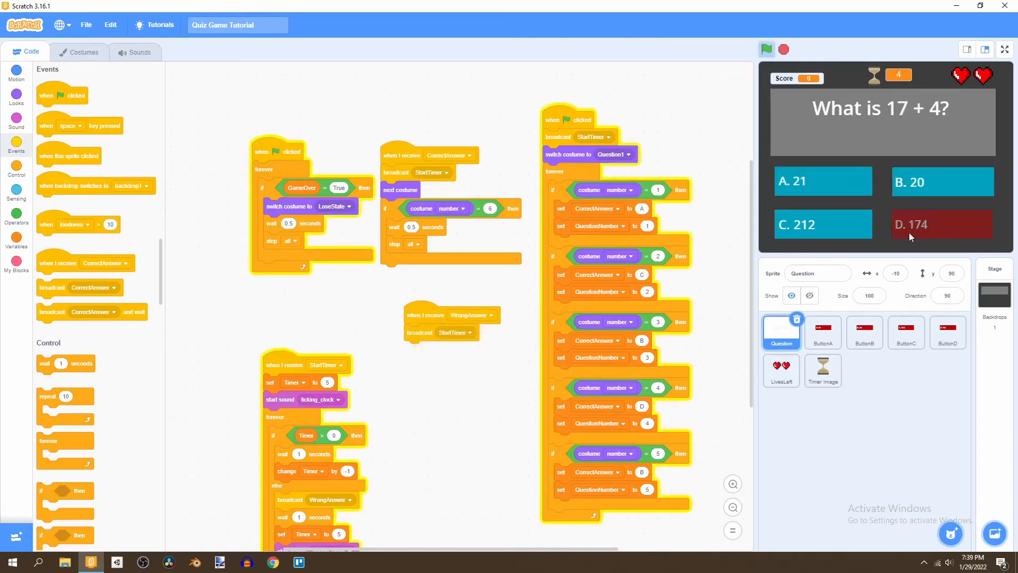
{"action": "left_click", "coordinate": [765, 50]}
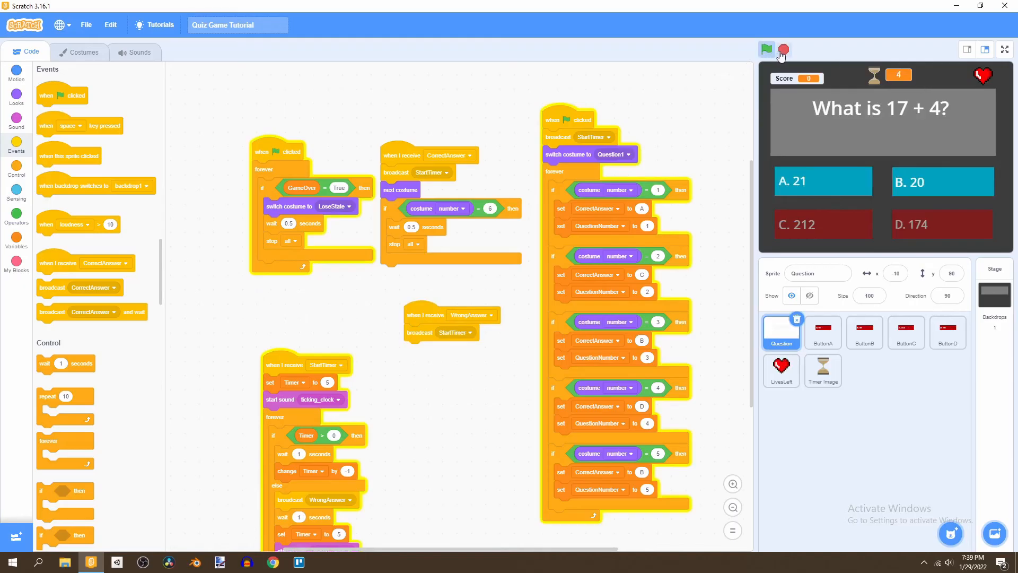
{"action": "left_click", "coordinate": [765, 49]}
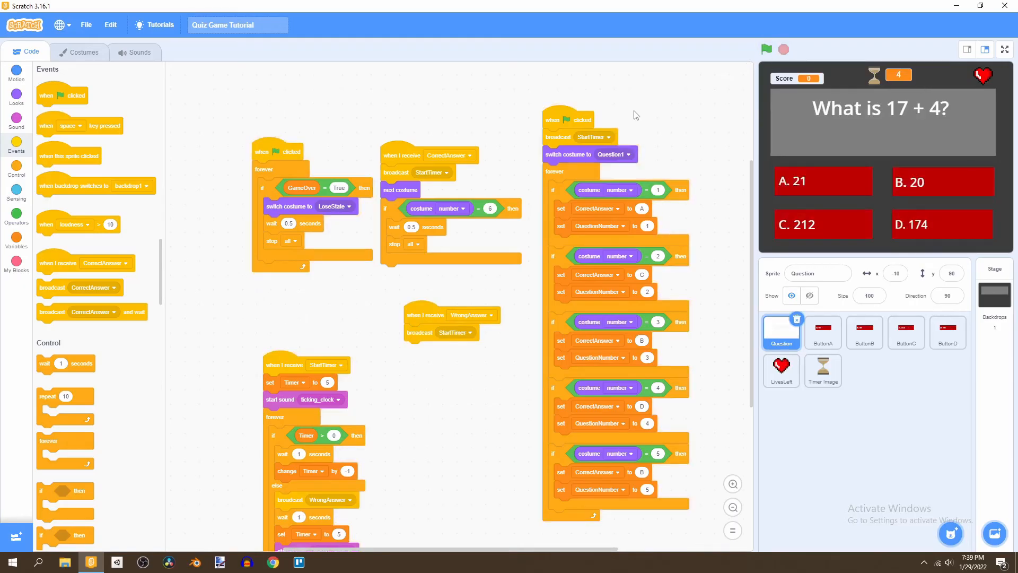
{"action": "mouse_move", "coordinate": [863, 180]}
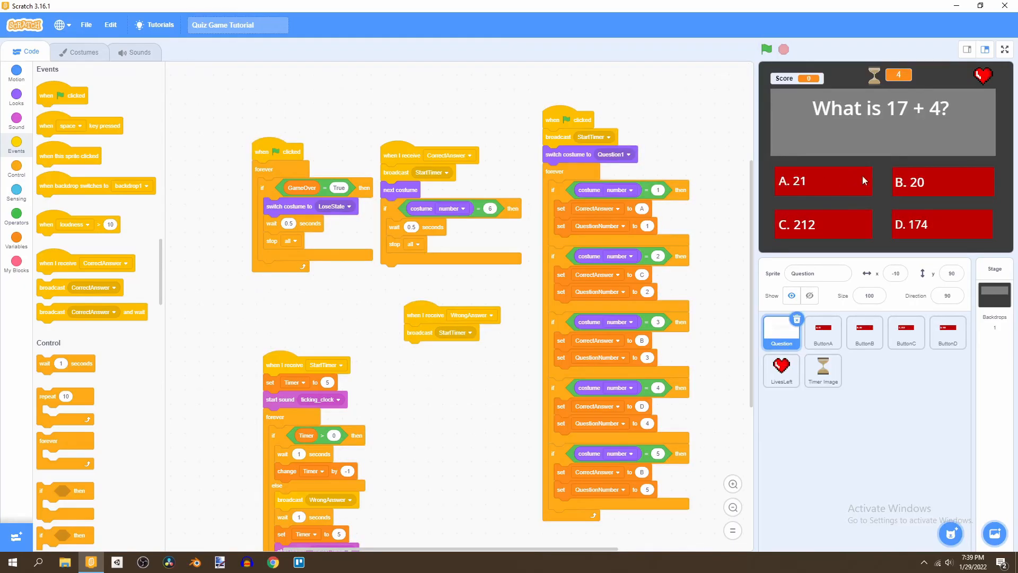
{"action": "mouse_move", "coordinate": [933, 252]}
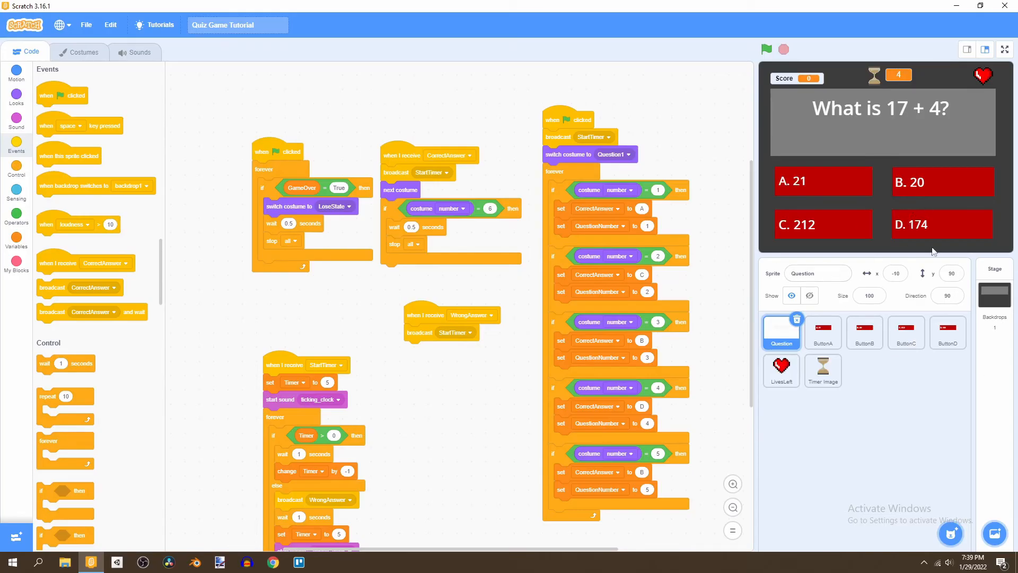
{"action": "left_click", "coordinate": [817, 273]}
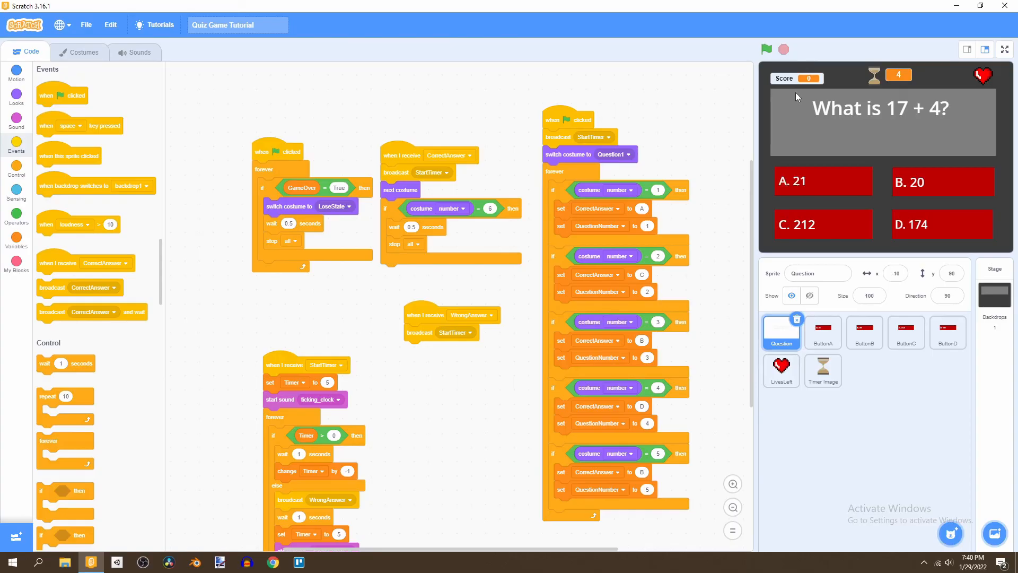
{"action": "mouse_move", "coordinate": [833, 56]}
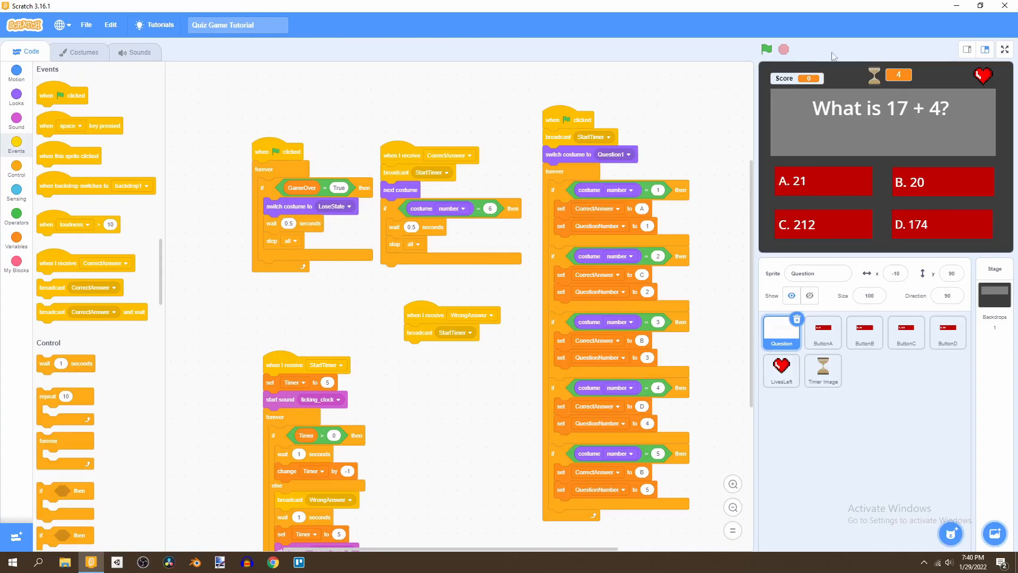